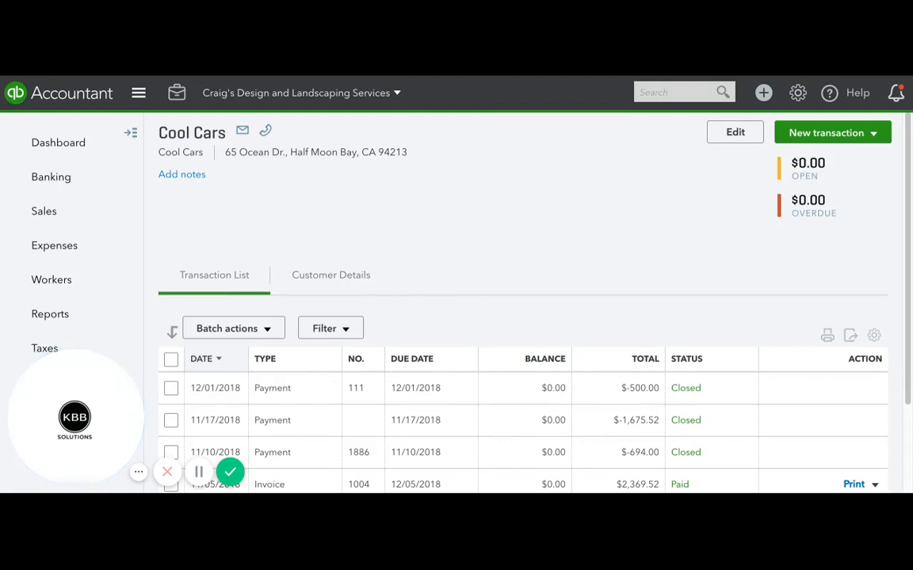
# Step: Create a Bounced Check service item, income account Checking, not taxable, and save it
pyautogui.click(797, 91)
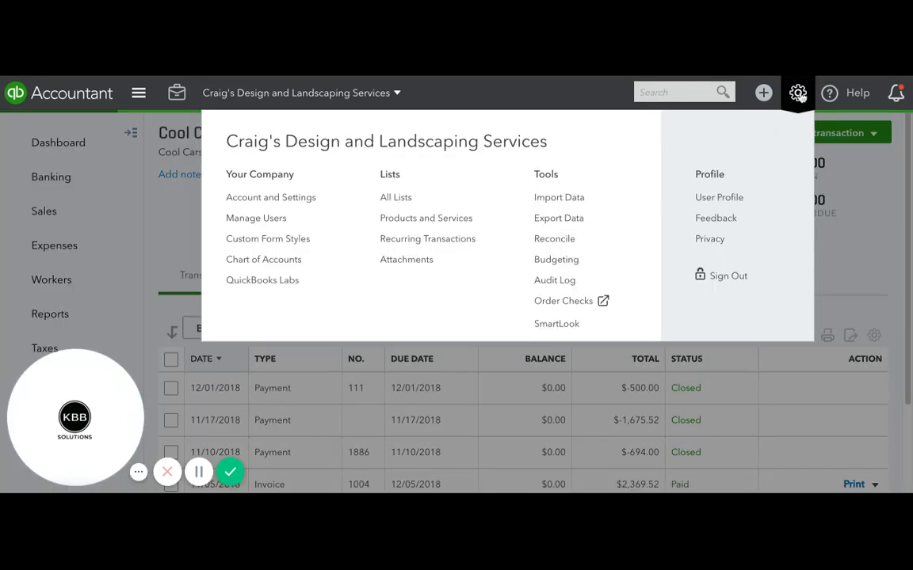
pyautogui.click(426, 218)
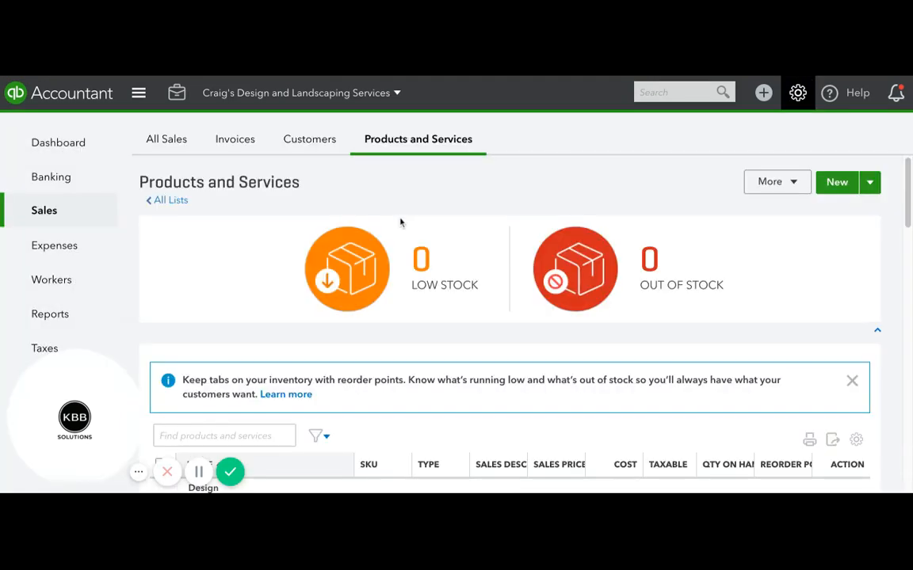
pyautogui.click(836, 182)
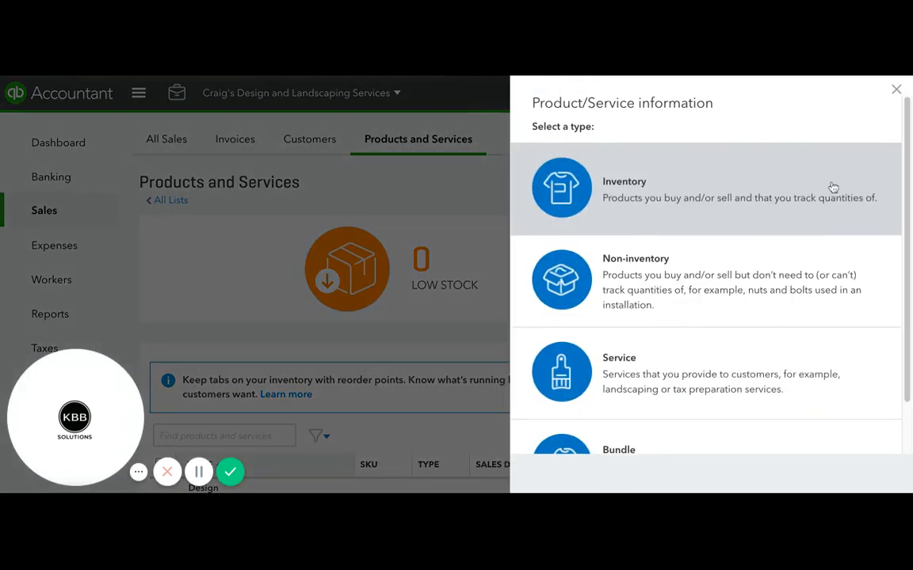
pyautogui.write('Bounced Check')
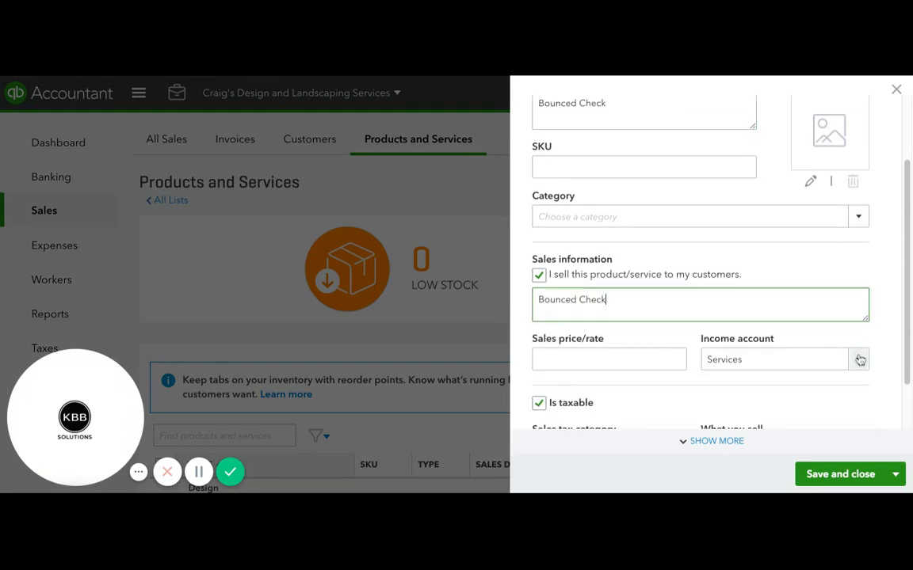
pyautogui.click(859, 358)
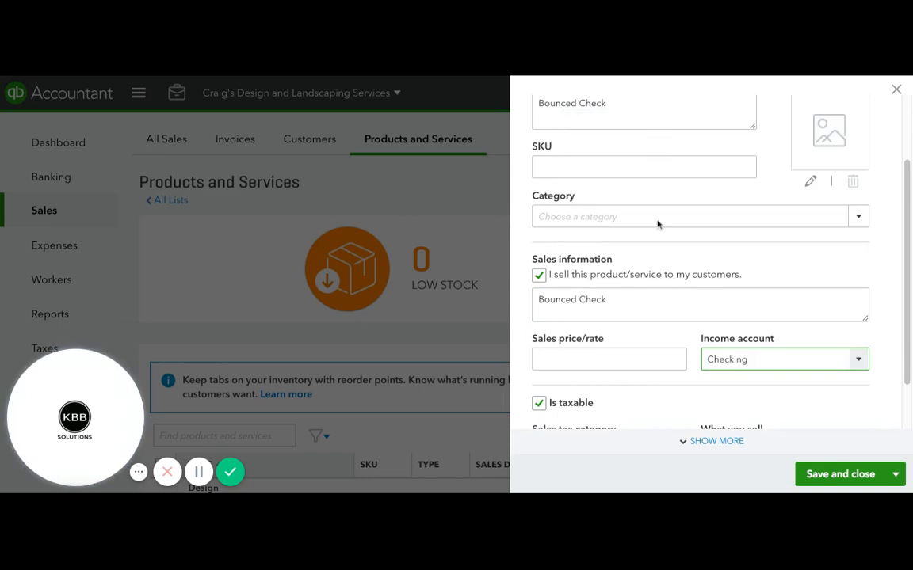
pyautogui.scroll(-3)
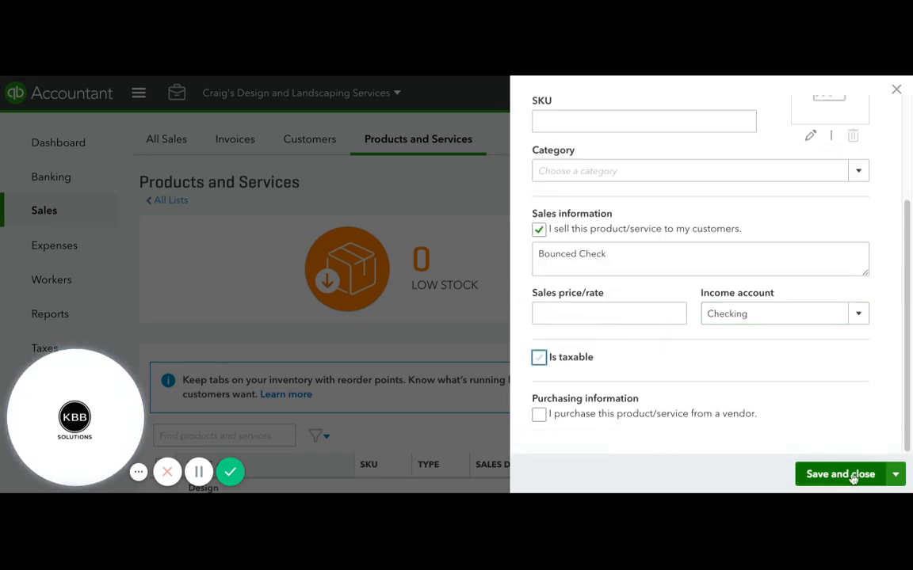
pyautogui.click(840, 473)
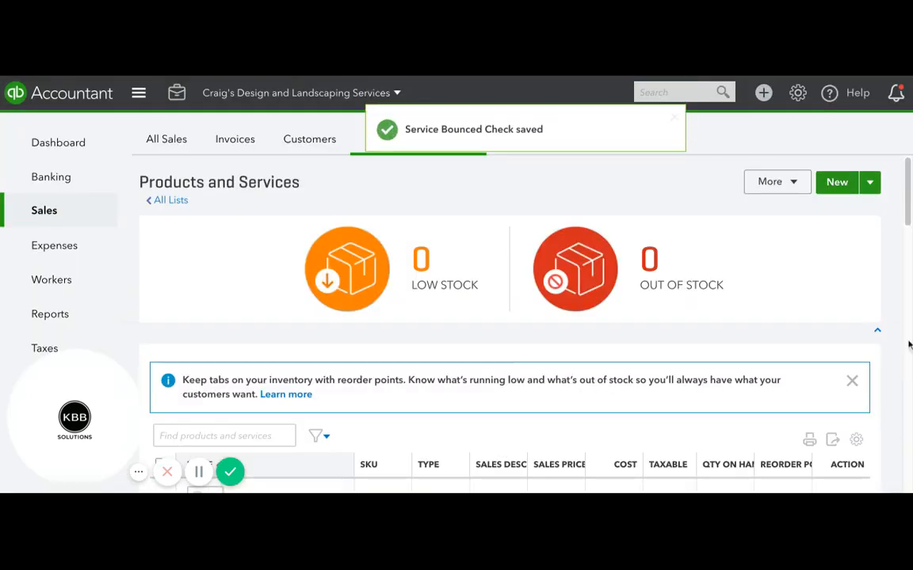
# Step: Create a Bounced Check Fee service item with Bank Charges as income account and save it
pyautogui.click(868, 183)
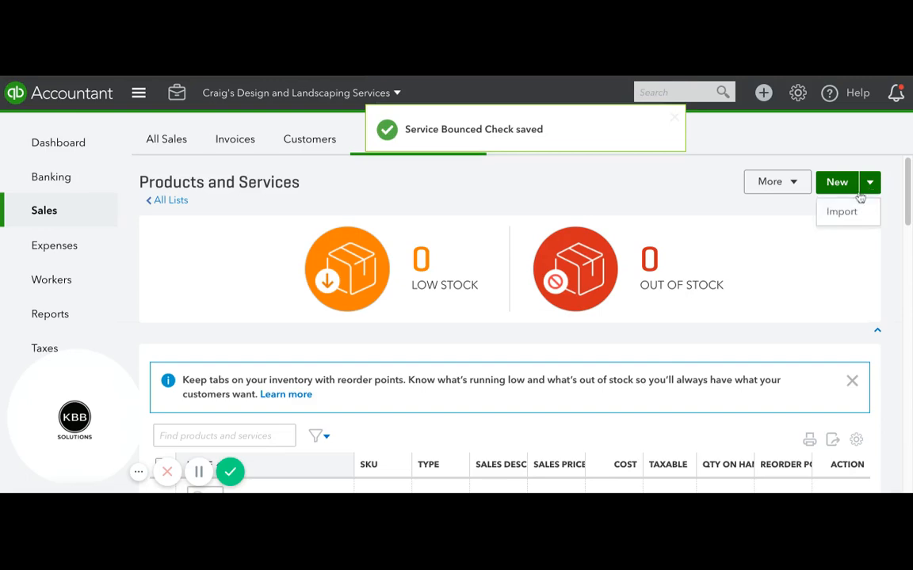
pyautogui.click(837, 182)
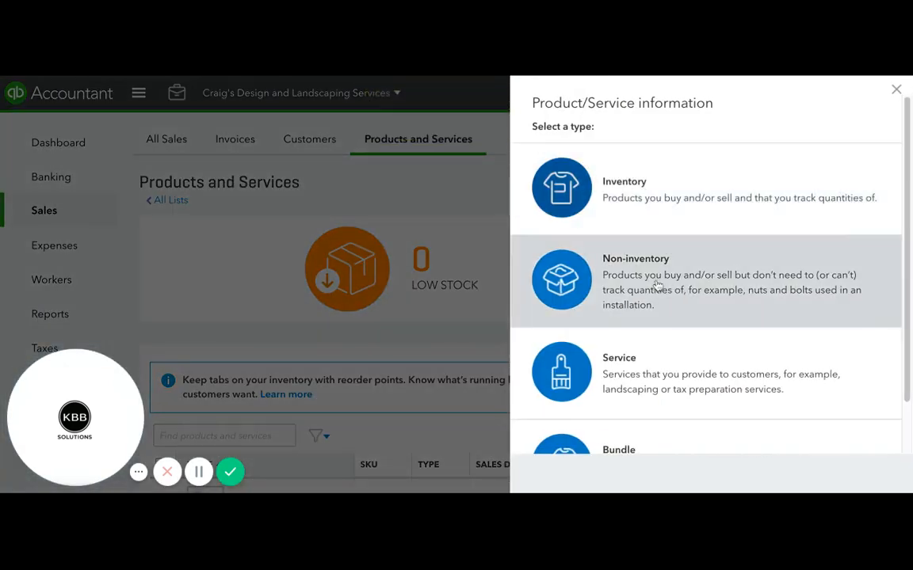
pyautogui.click(617, 373)
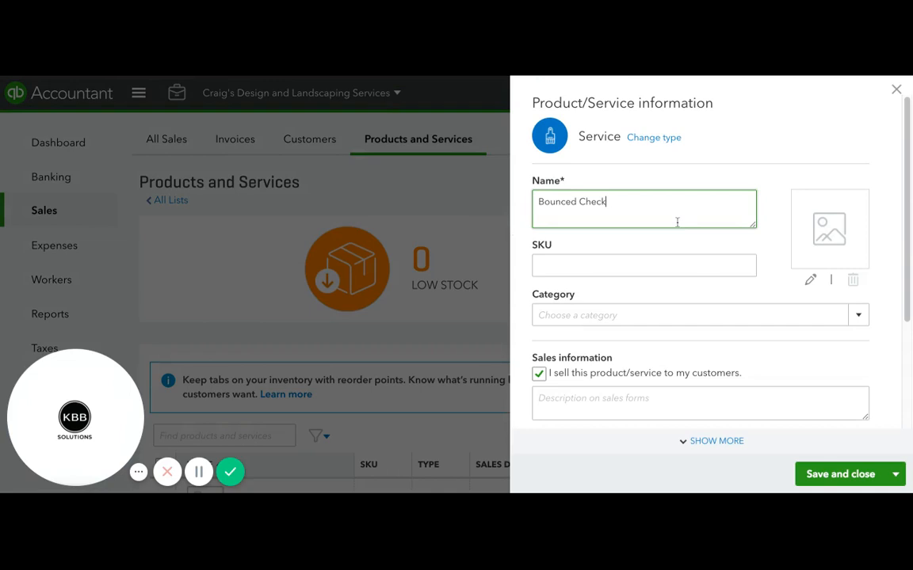
pyautogui.write('Fee')
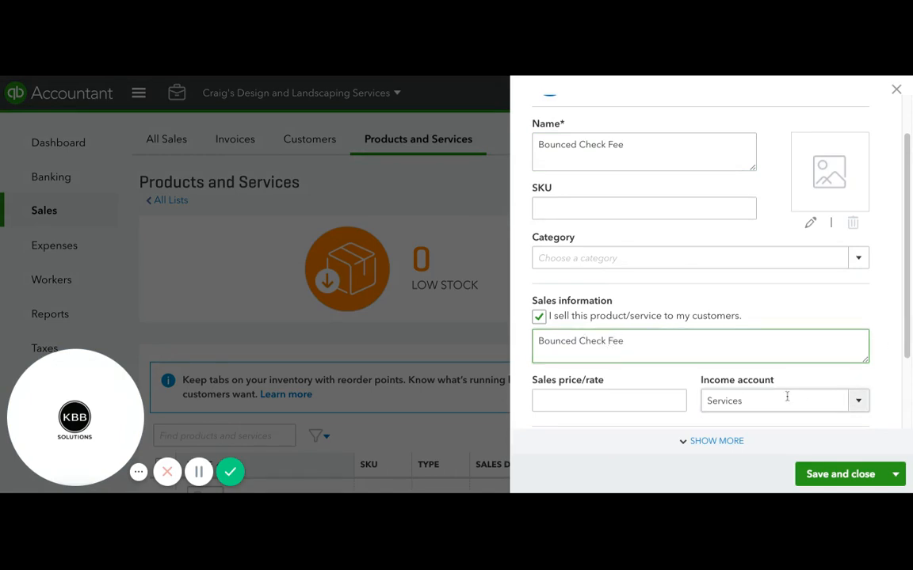
pyautogui.write('ban')
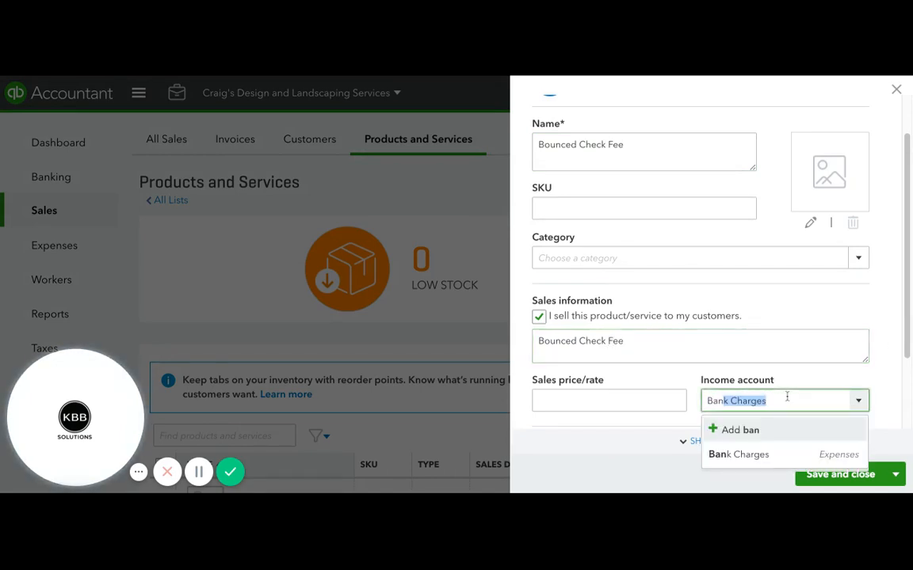
pyautogui.click(738, 453)
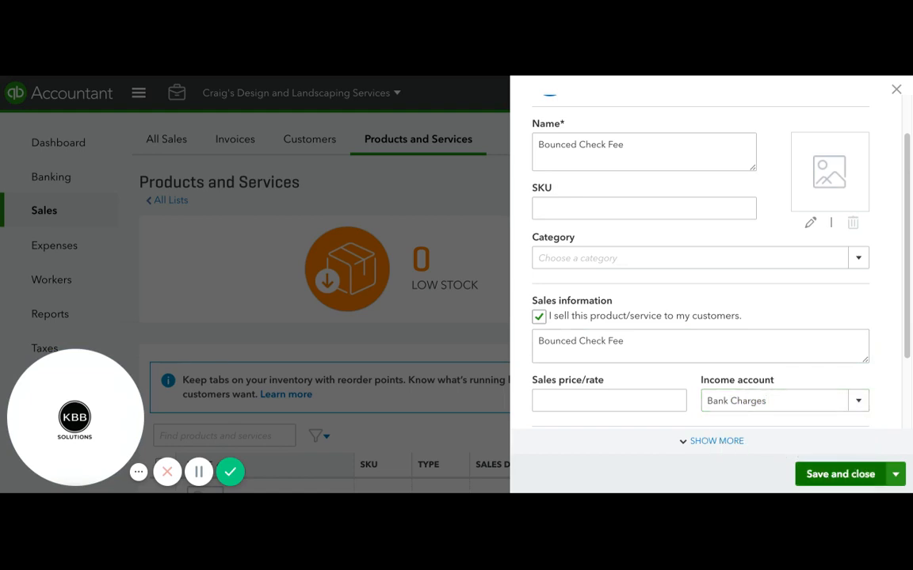
pyautogui.click(839, 473)
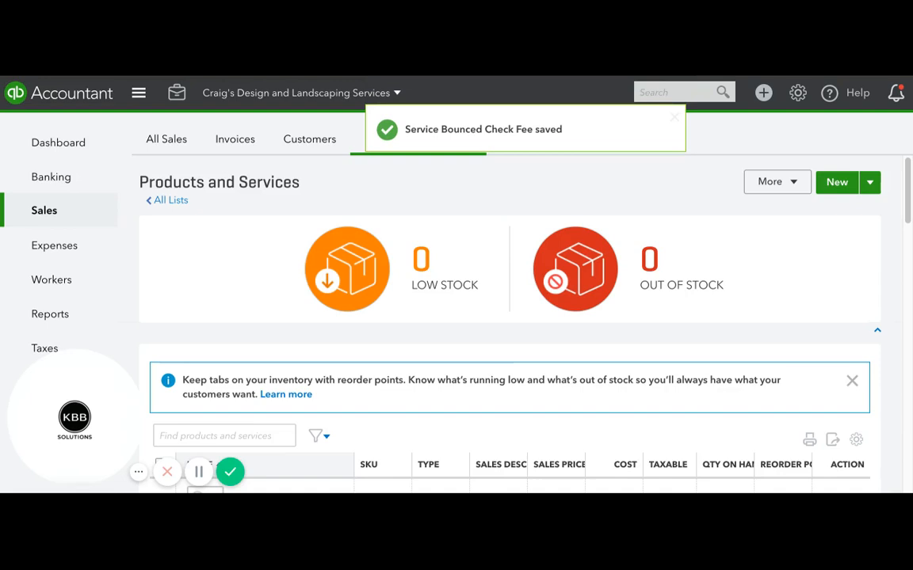
pyautogui.scroll(-3)
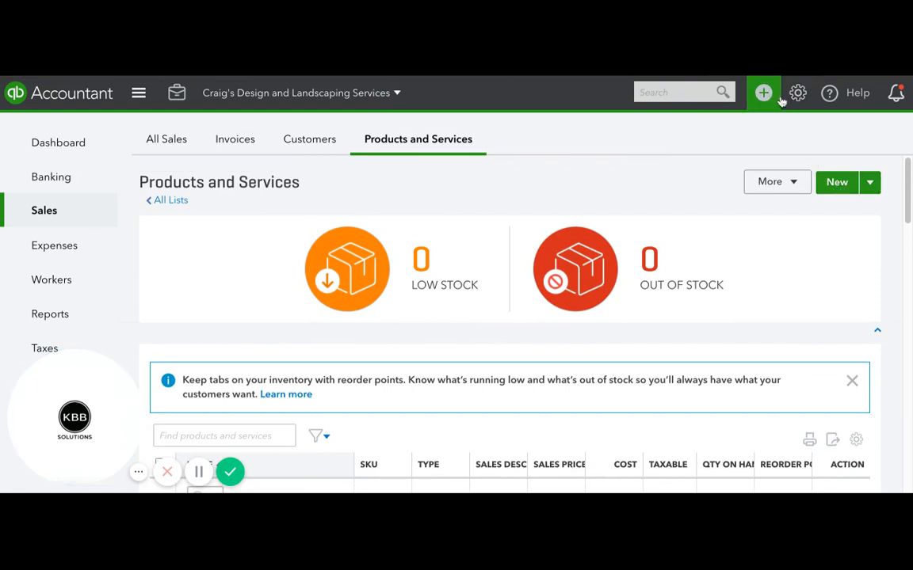
# Step: Start a new invoice for customer Cool Cars
pyautogui.click(764, 92)
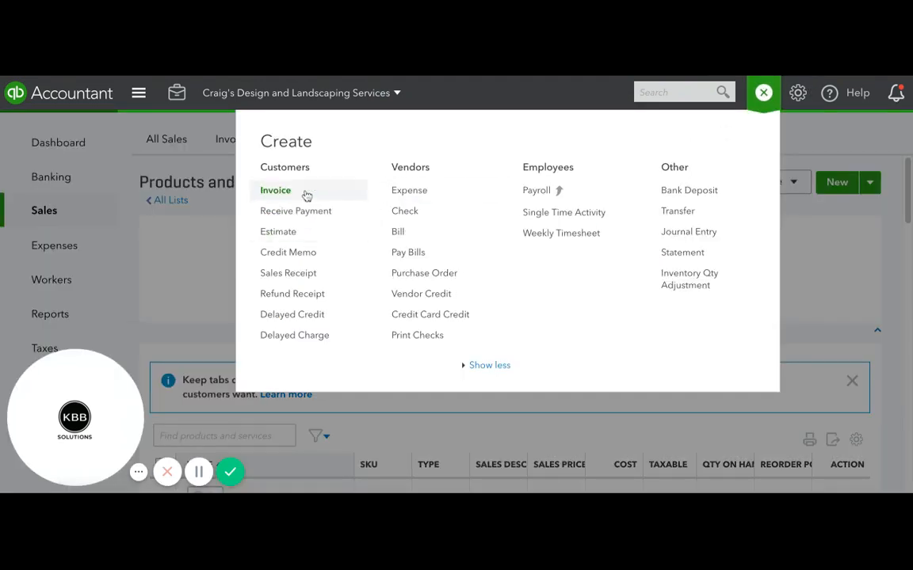
pyautogui.click(276, 190)
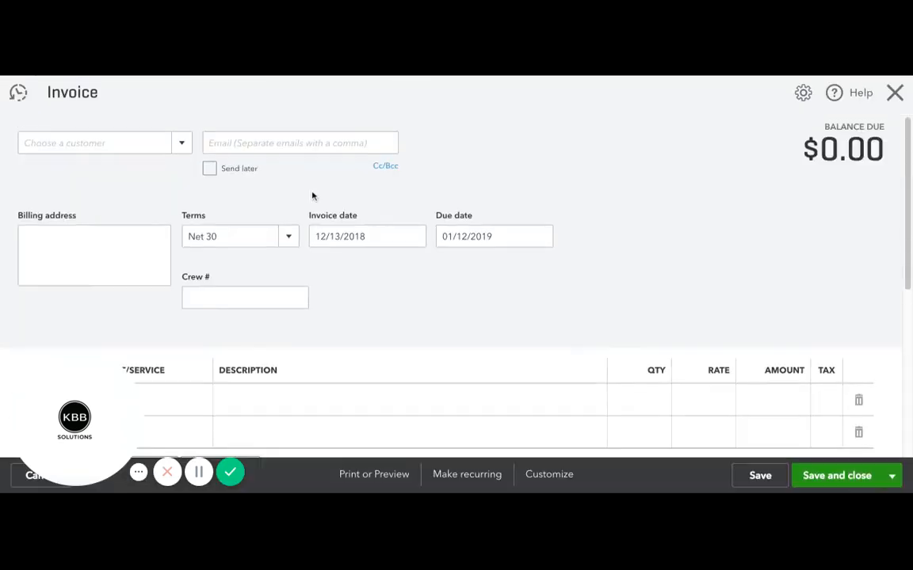
pyautogui.click(98, 143)
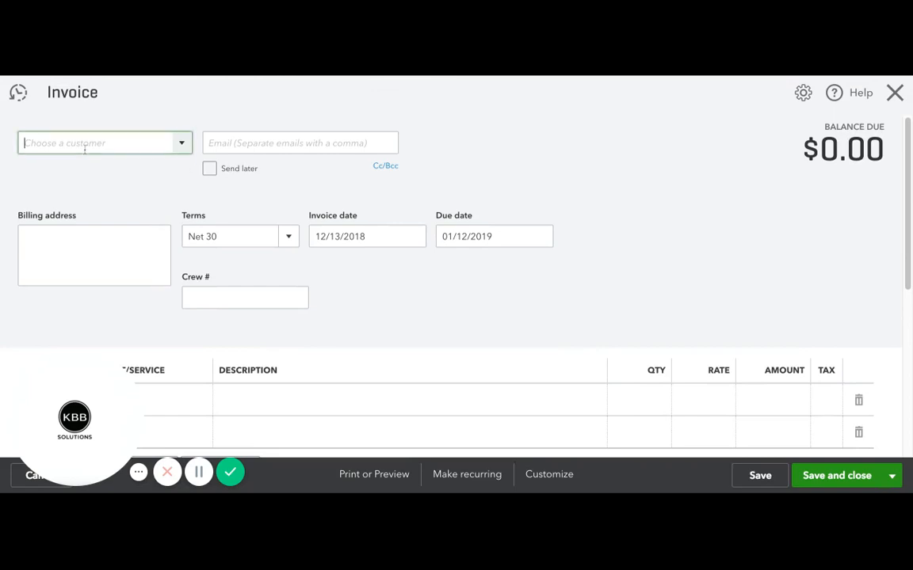
pyautogui.write('Cool Cars')
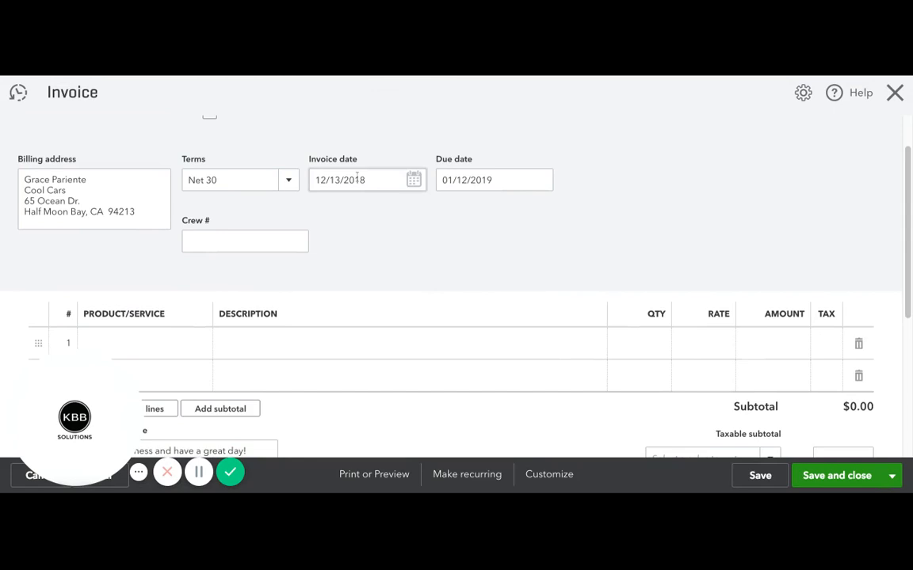
# Step: Add Bounced Check at $500 and Bounced Check Fee at $10, then save as invoice 1040
pyautogui.click(135, 343)
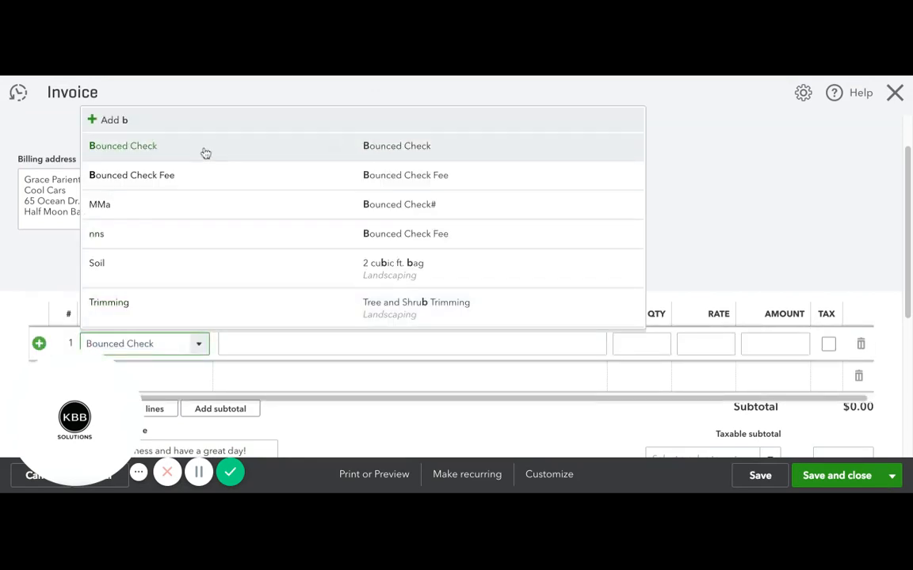
pyautogui.click(124, 146)
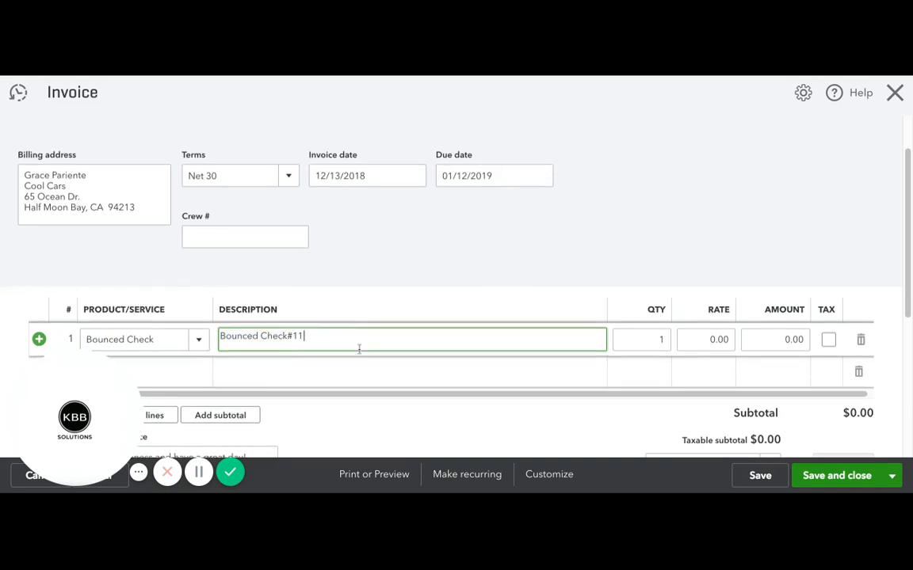
pyautogui.click(703, 339)
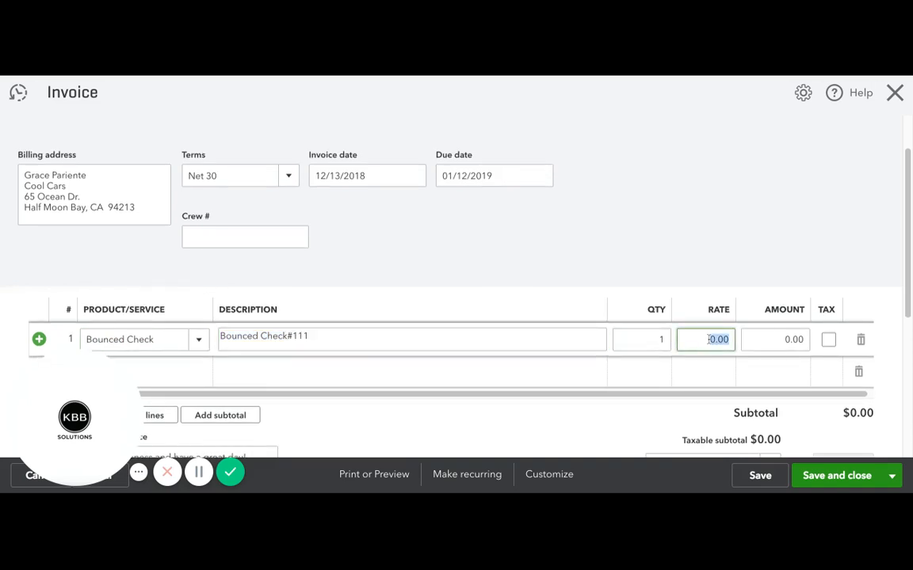
pyautogui.write('500')
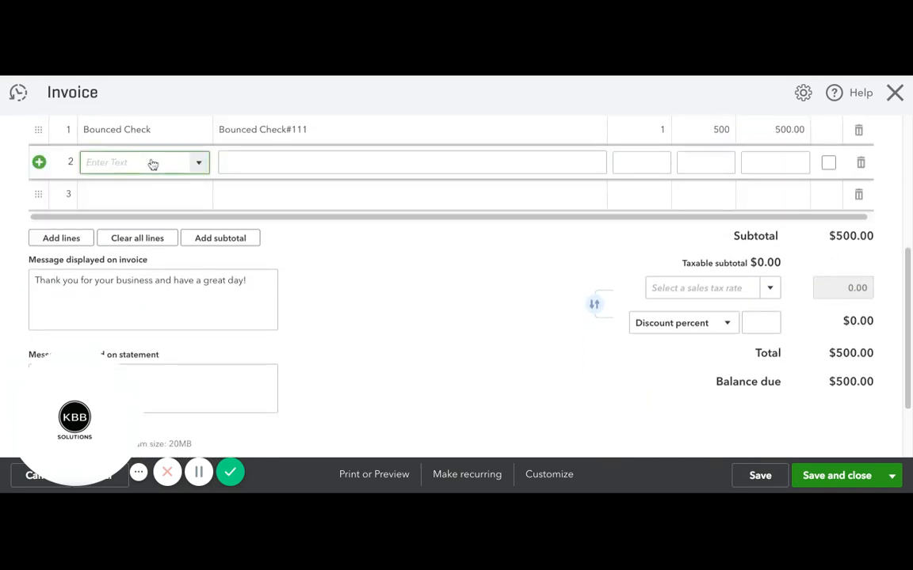
pyautogui.write('Bounced Check Fee')
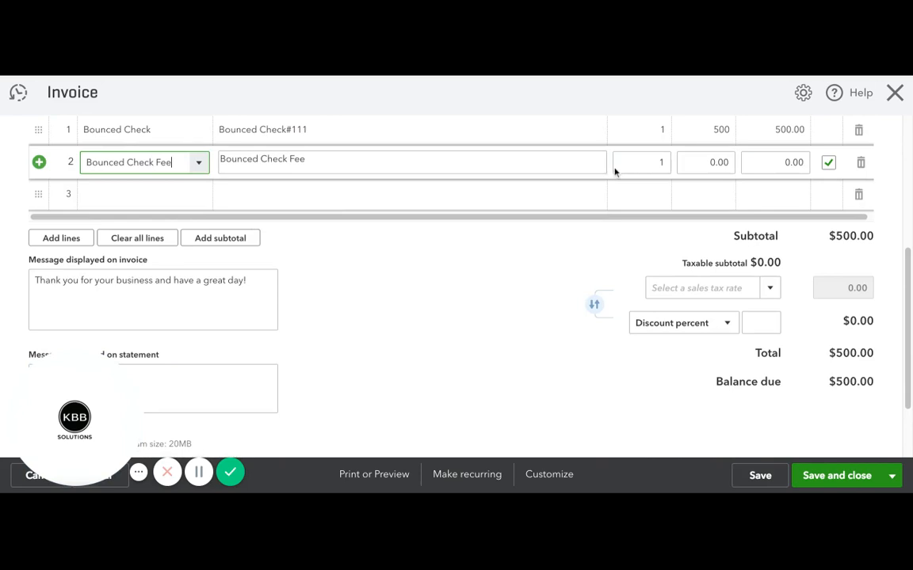
pyautogui.click(705, 162)
pyautogui.write('10')
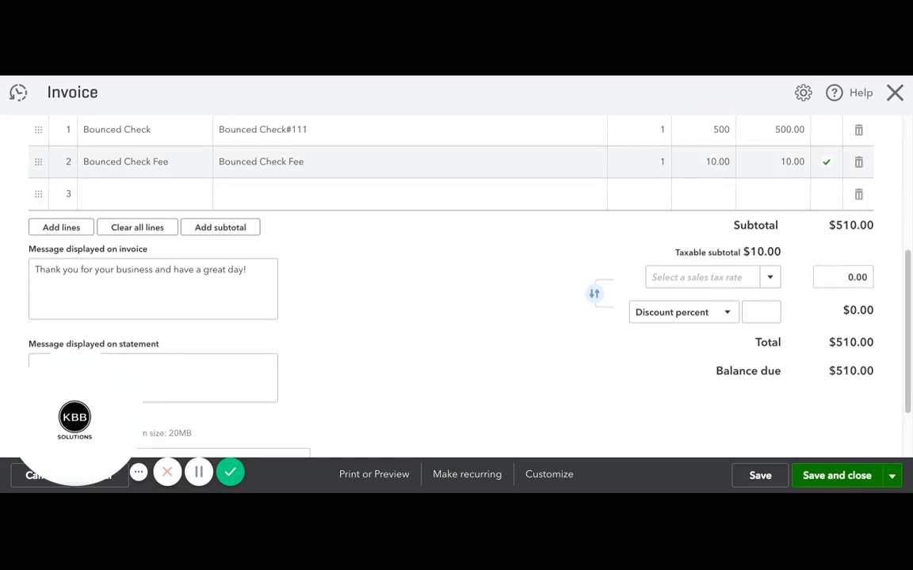
pyautogui.click(836, 475)
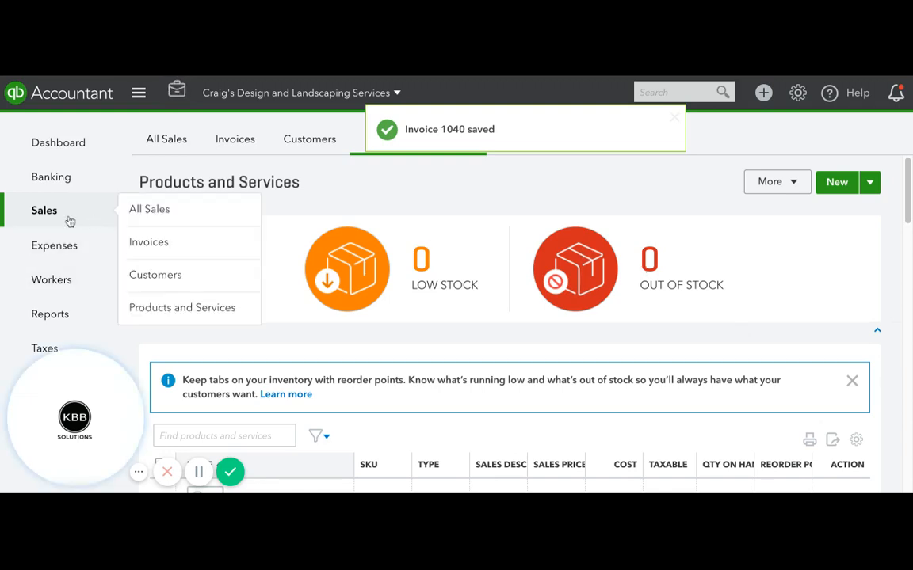
# Step: Show Cool Cars' transaction list with open invoice 1040 and payment 111
pyautogui.click(155, 274)
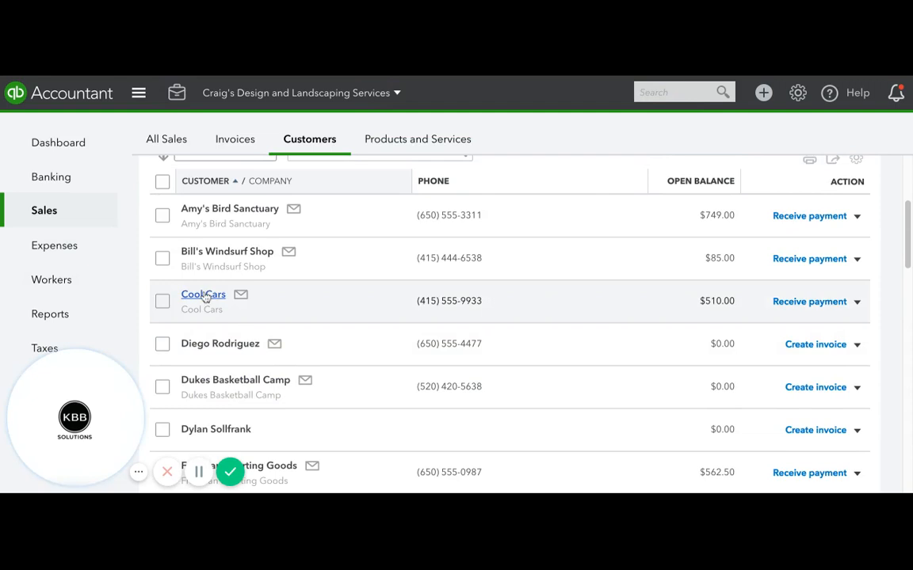
pyautogui.click(203, 293)
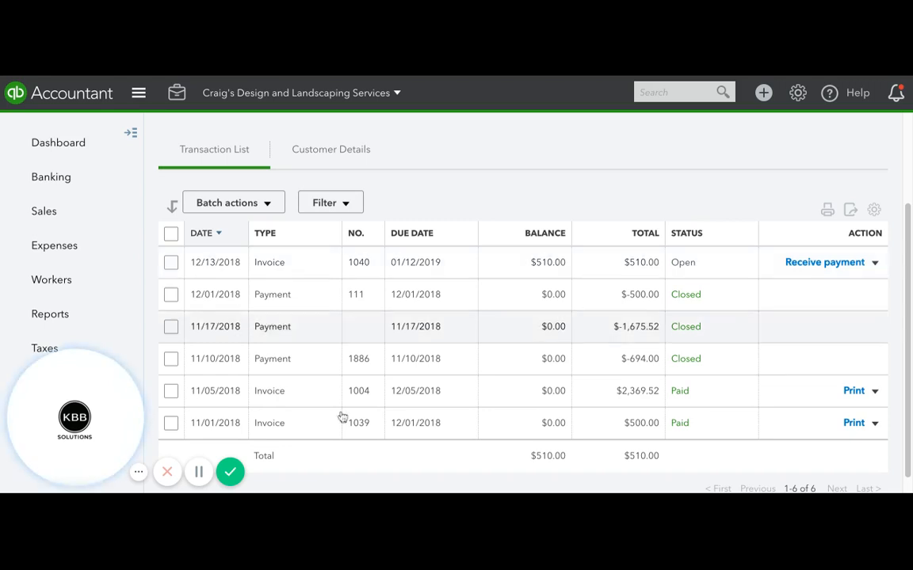
pyautogui.moveTo(389, 434)
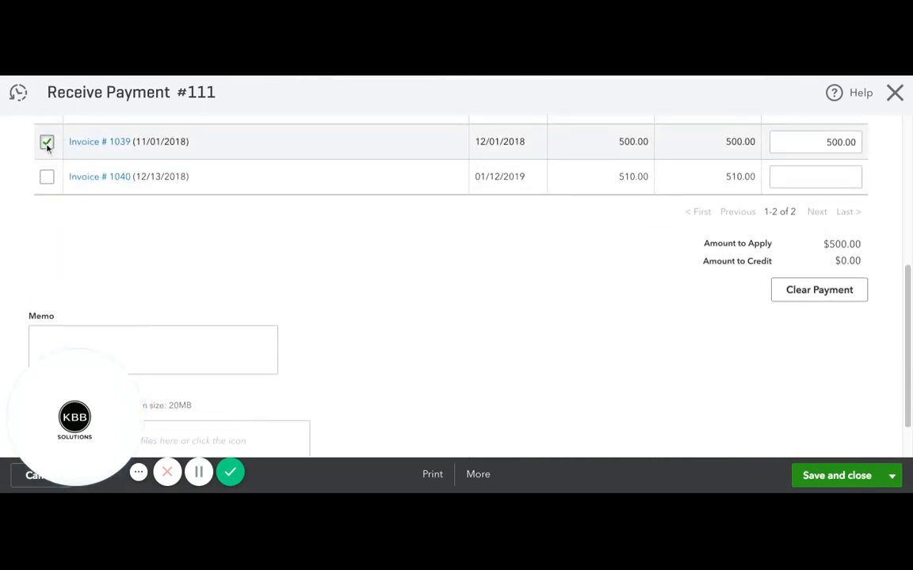
# Step: Apply payment 111 to invoice 1040 instead of 1039 and confirm the linked-transaction change
pyautogui.click(47, 179)
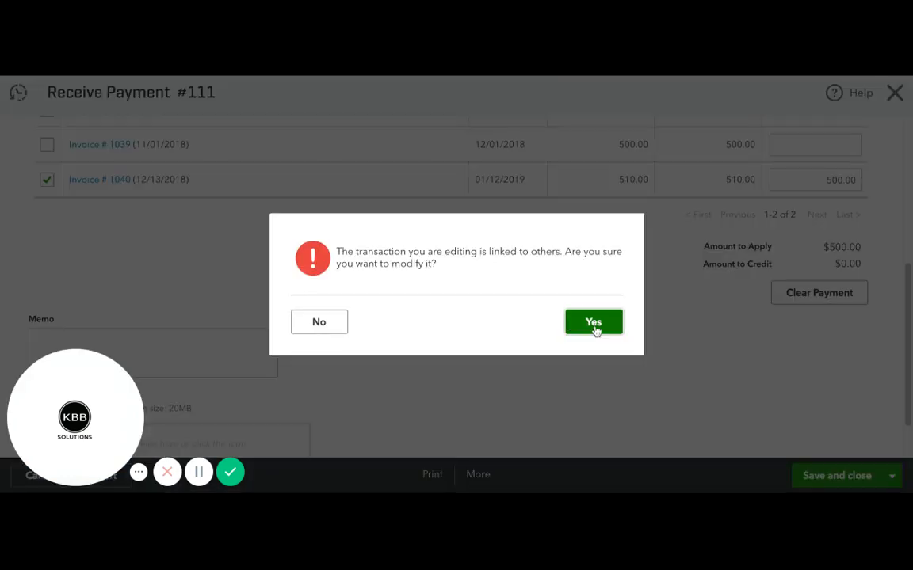
pyautogui.click(592, 322)
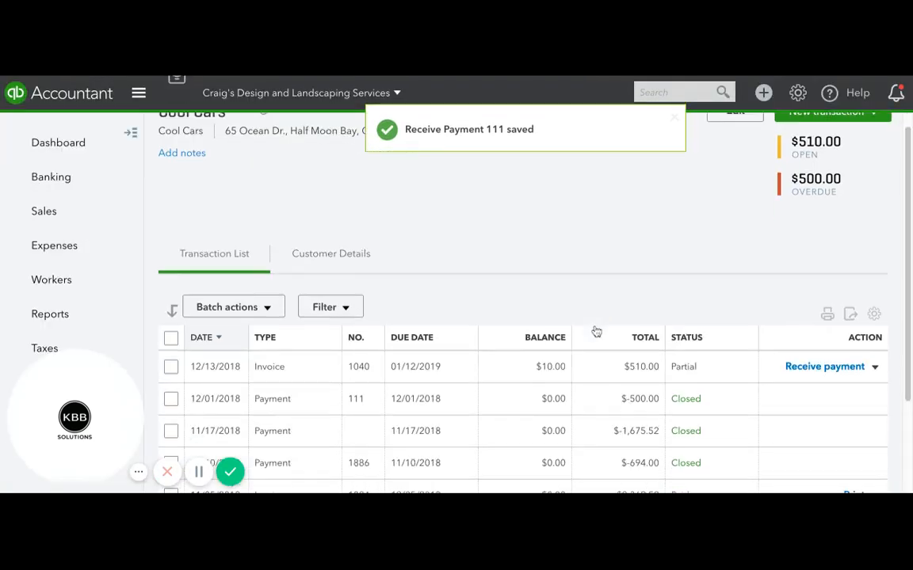
pyautogui.scroll(-3)
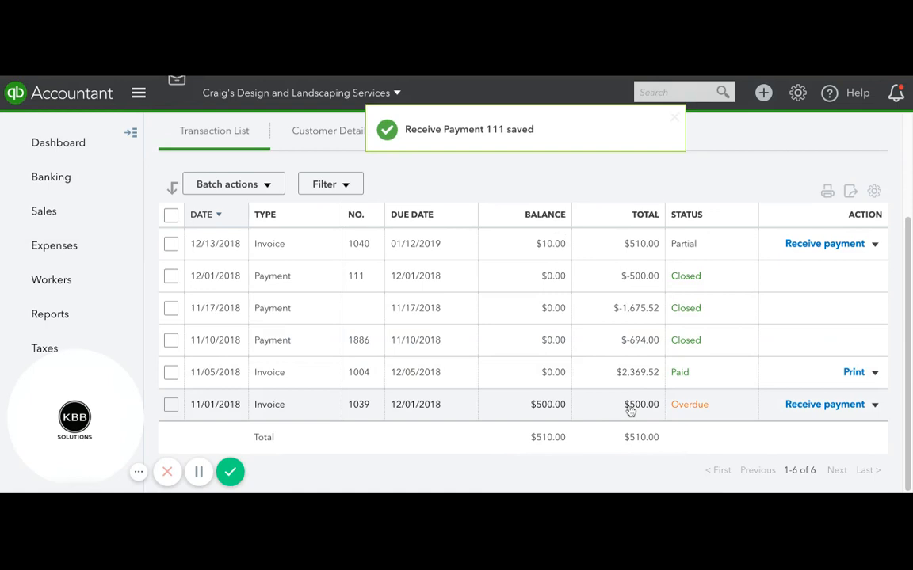
pyautogui.click(675, 118)
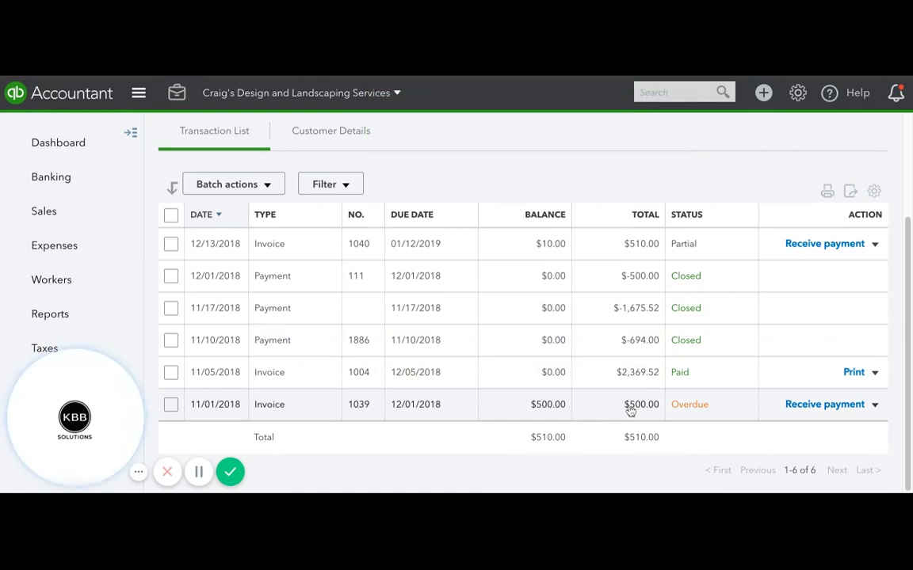